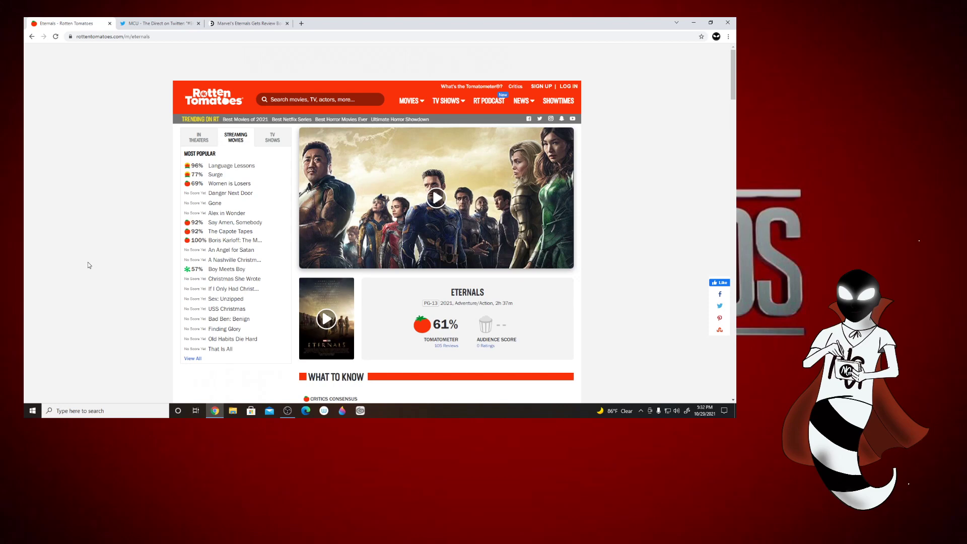
Switch to the MCU - The Direct Twitter tab showing the Eternals review-bombing tweet
left_click(159, 23)
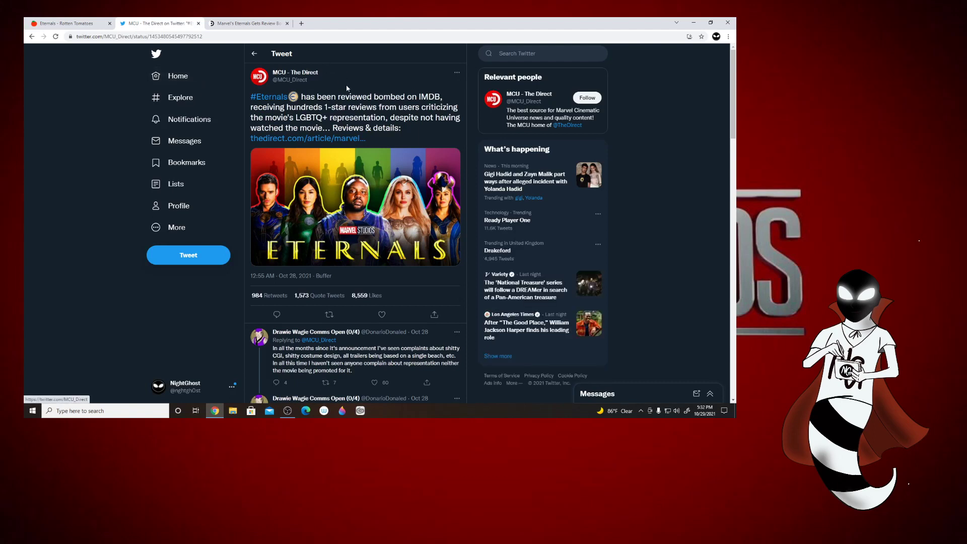
mouse_move(347, 87)
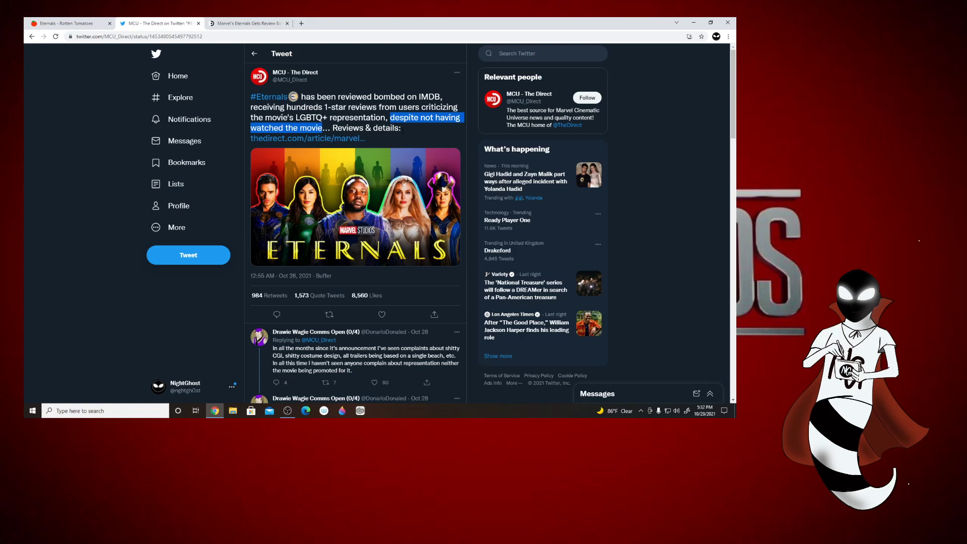
mouse_move(414, 152)
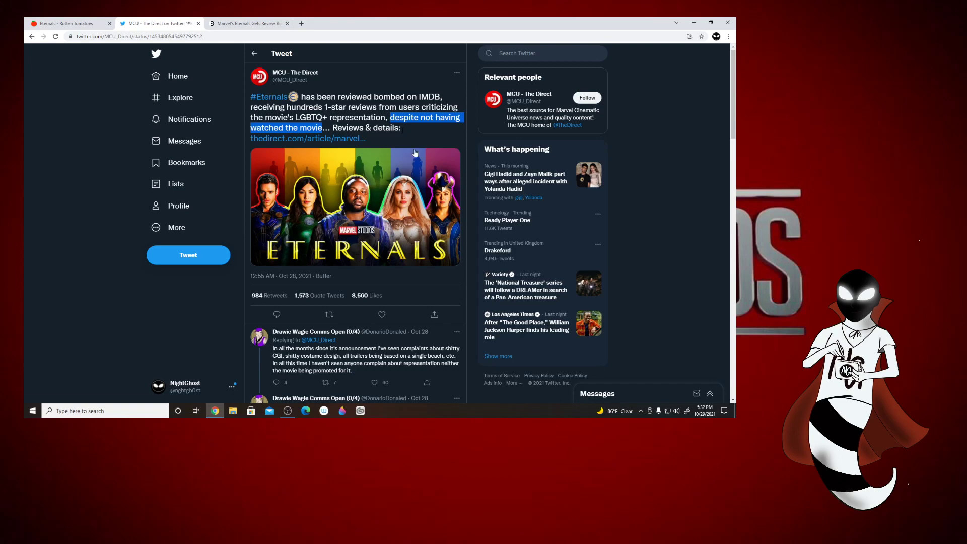
mouse_move(418, 141)
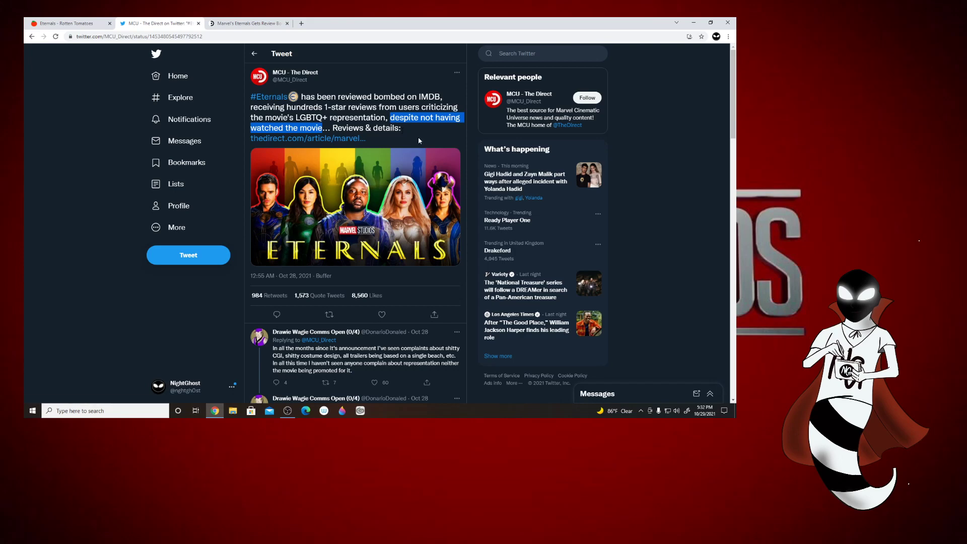
mouse_move(414, 130)
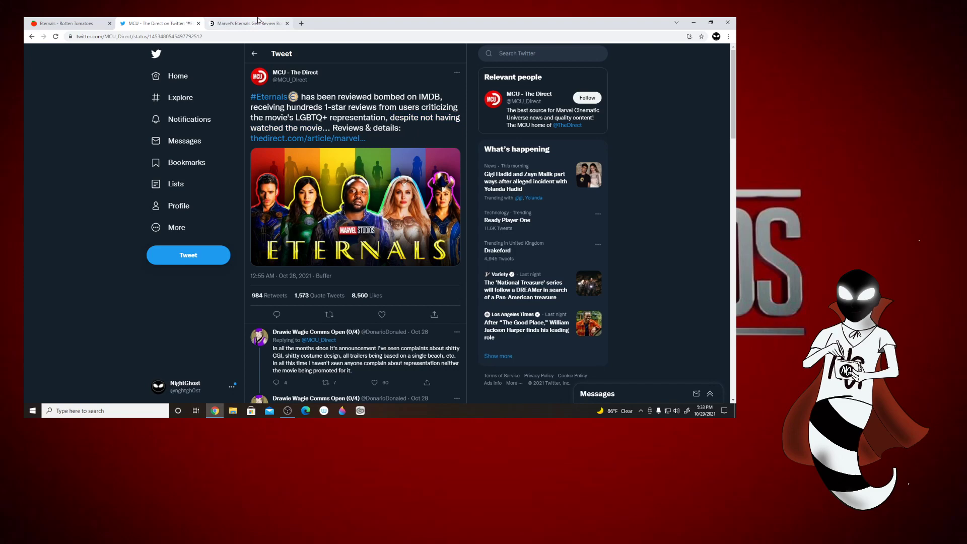
View The Direct article's IMDb user-ratings chart, then return to the Rotten Tomatoes Eternals page
left_click(249, 23)
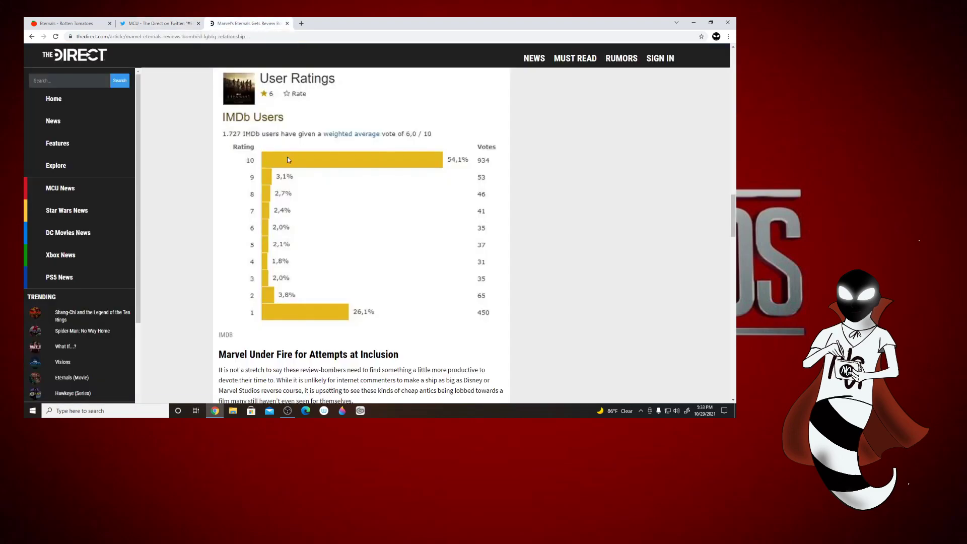
mouse_move(344, 319)
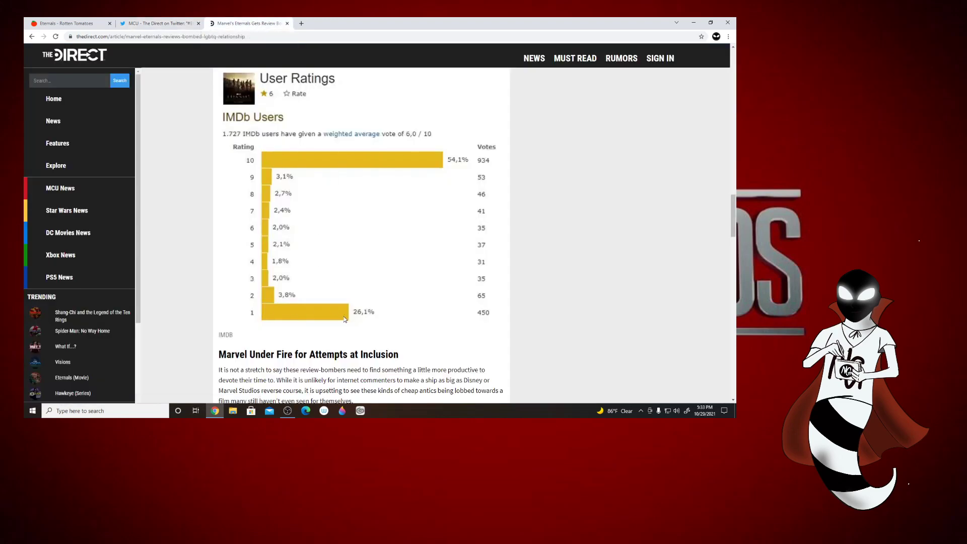
mouse_move(488, 320)
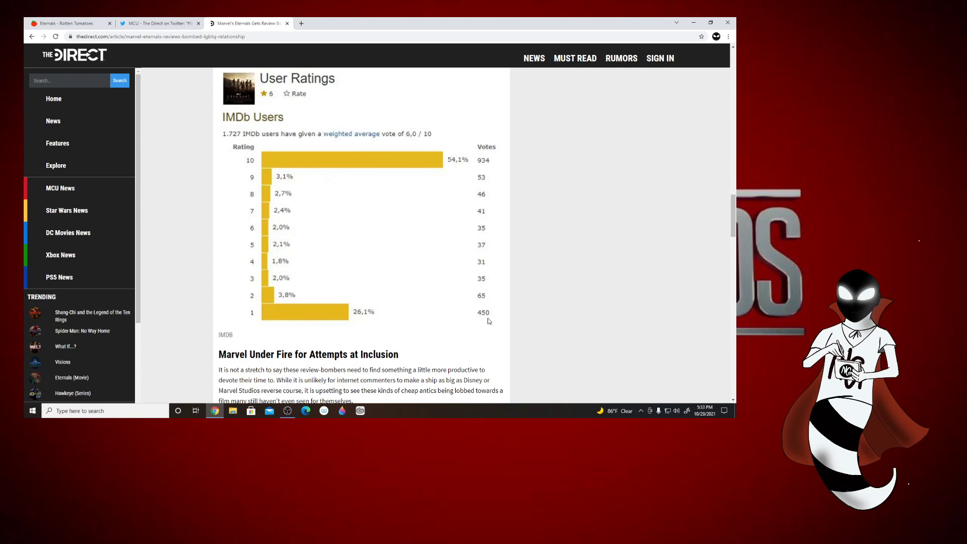
mouse_move(359, 313)
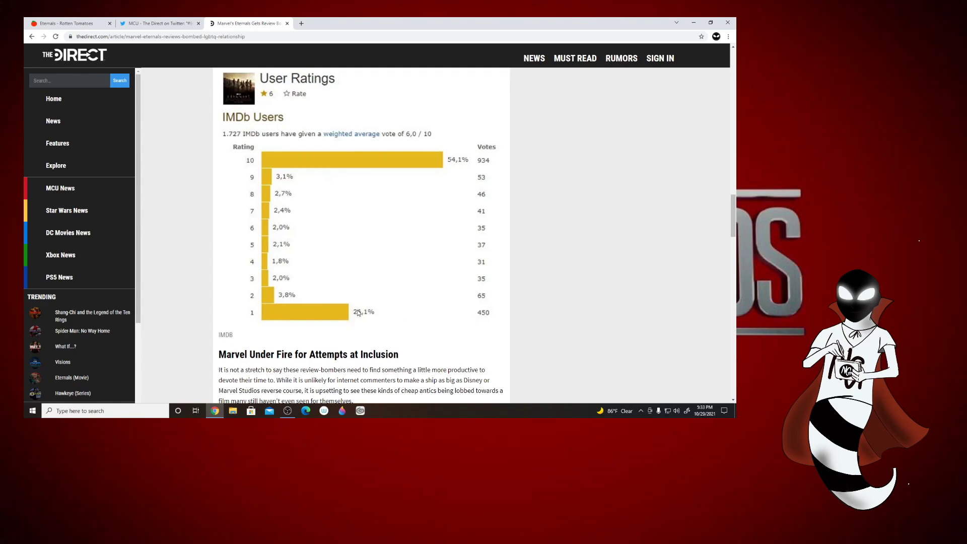
mouse_move(326, 315)
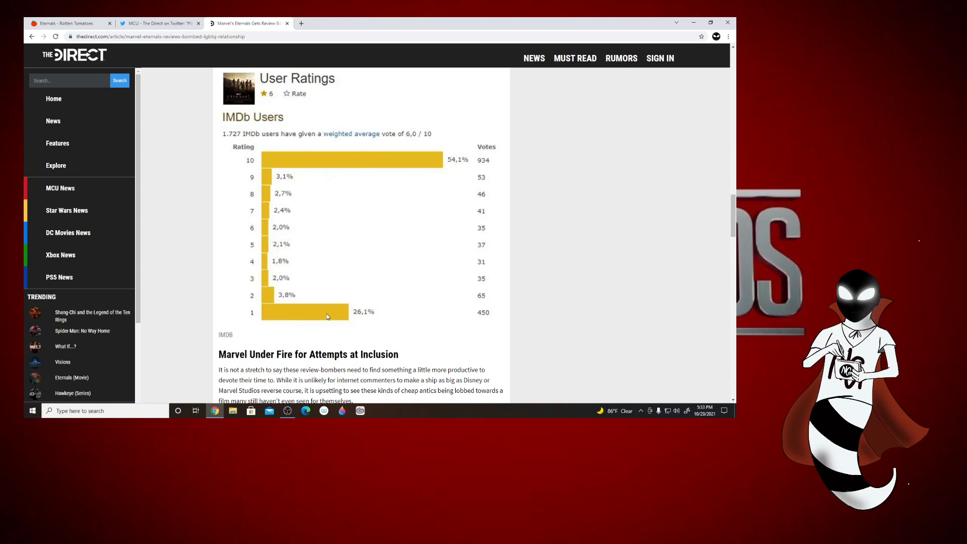
mouse_move(364, 163)
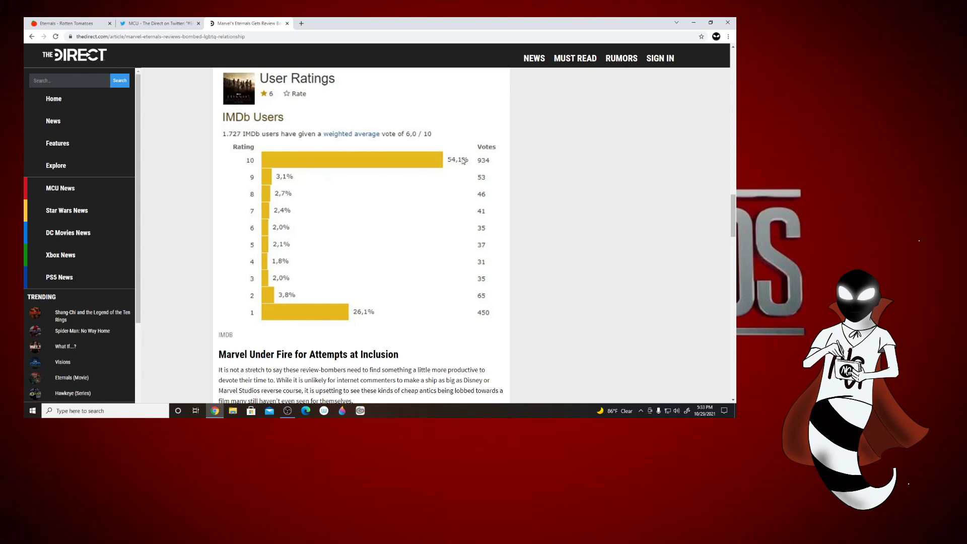
mouse_move(484, 315)
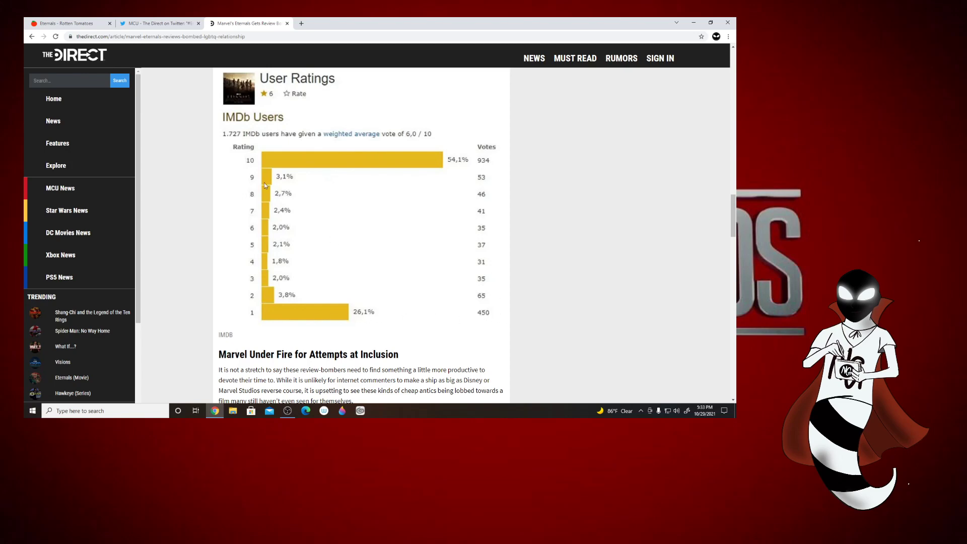
mouse_move(484, 166)
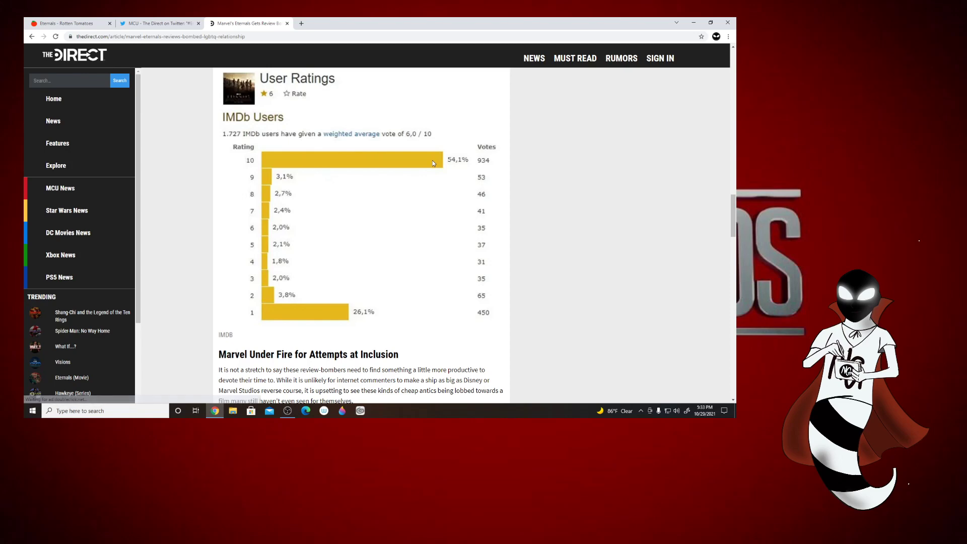
mouse_move(417, 154)
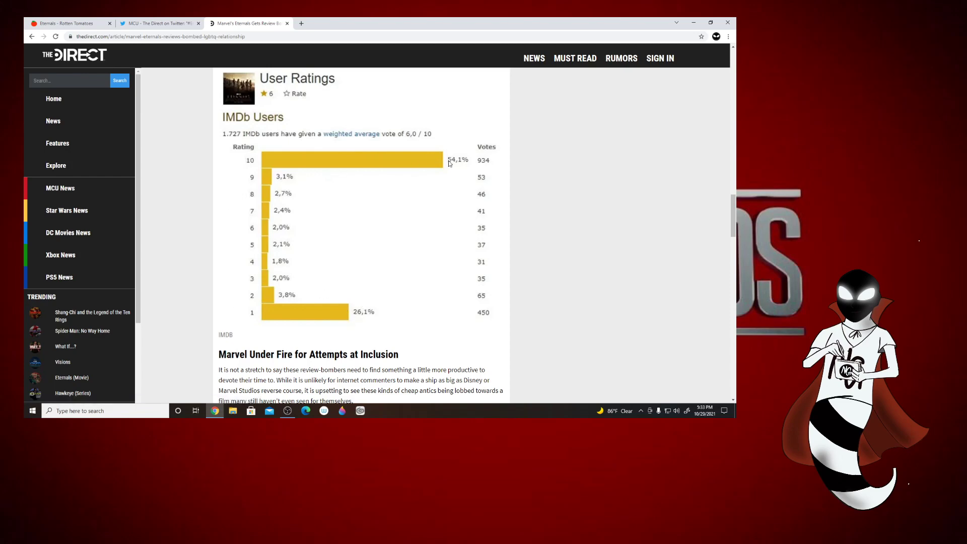
mouse_move(268, 177)
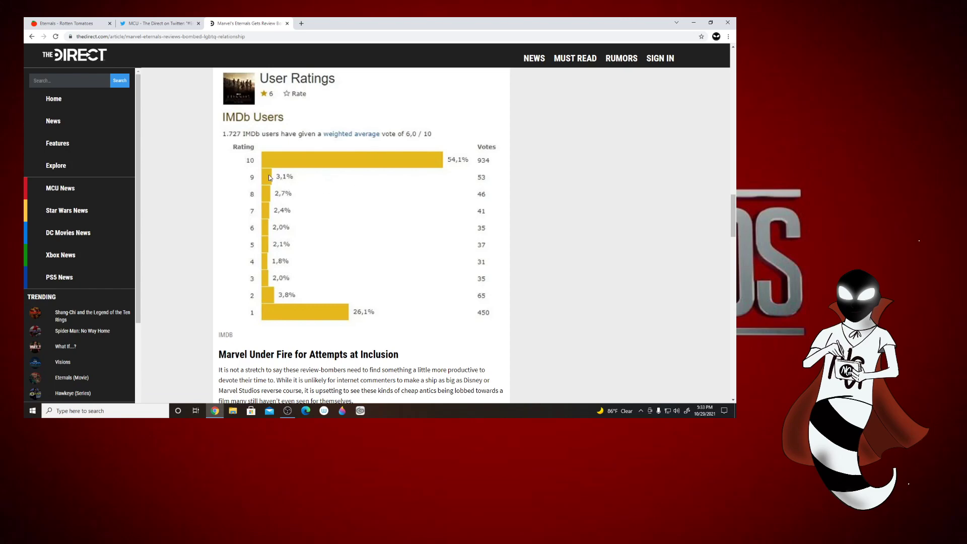
mouse_move(261, 197)
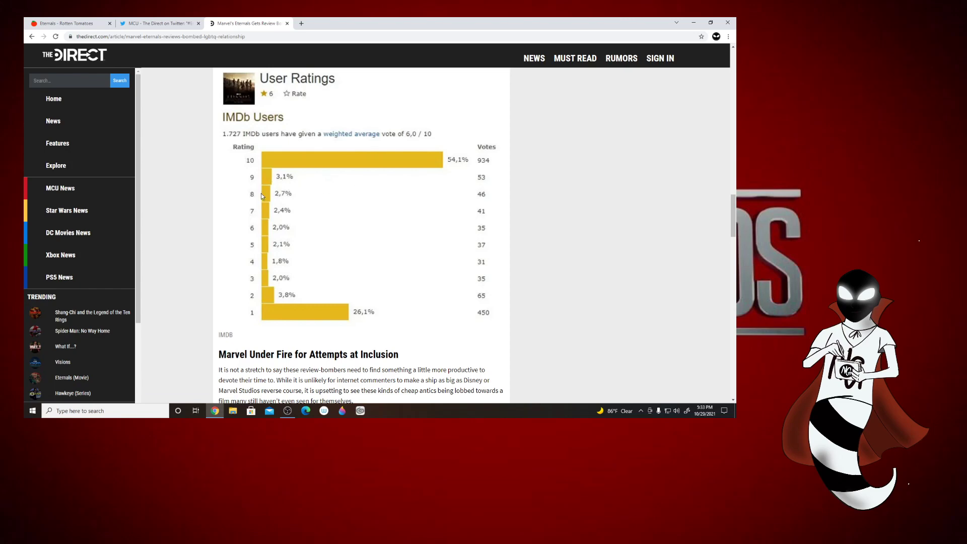
mouse_move(276, 230)
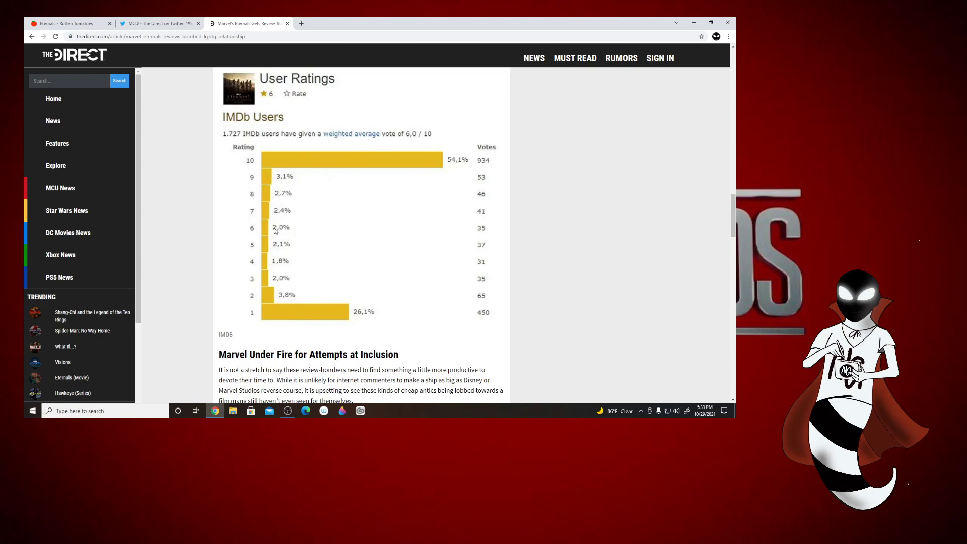
mouse_move(211, 270)
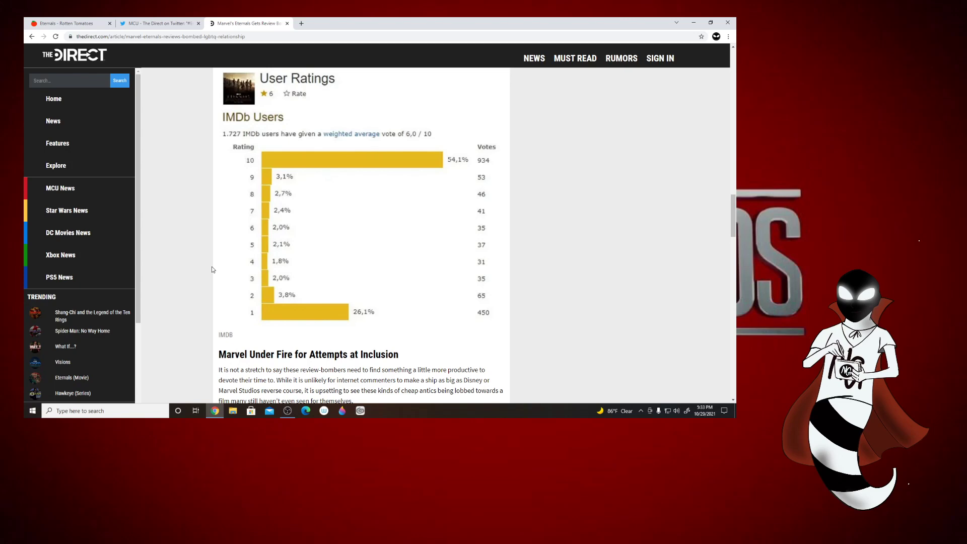
mouse_move(305, 319)
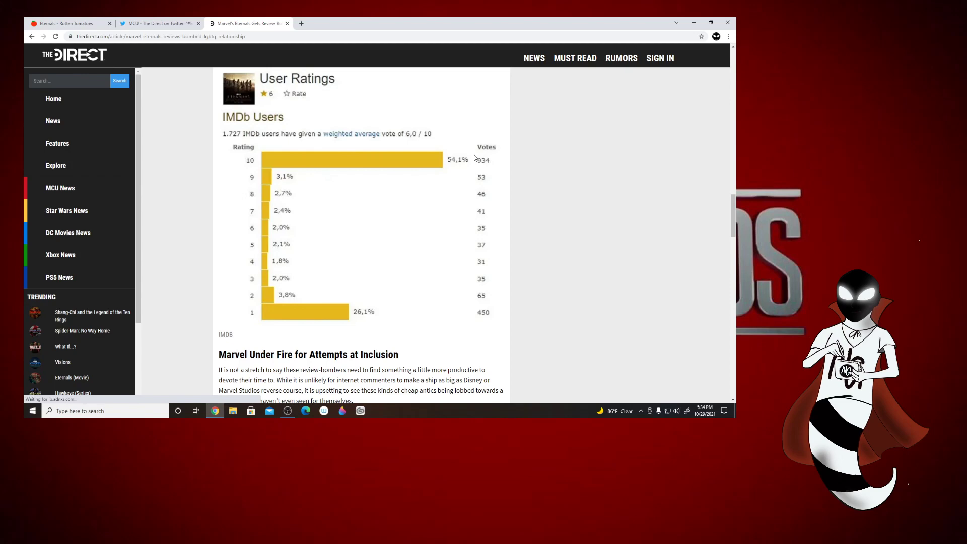
mouse_move(493, 196)
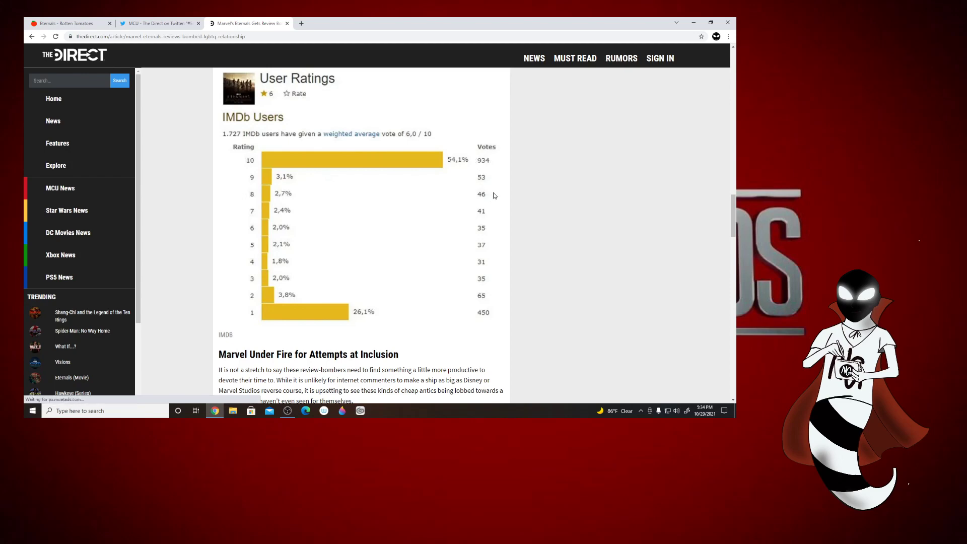
mouse_move(526, 203)
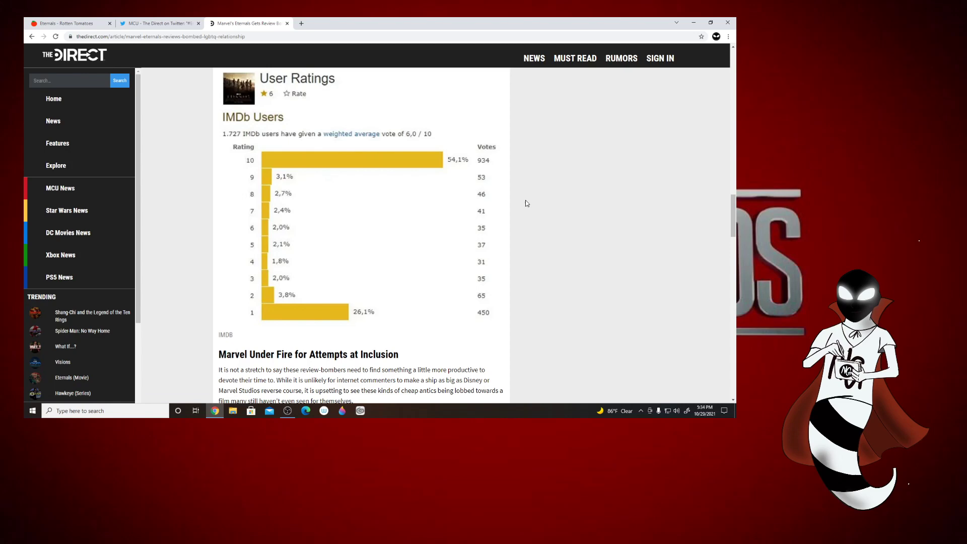
mouse_move(259, 323)
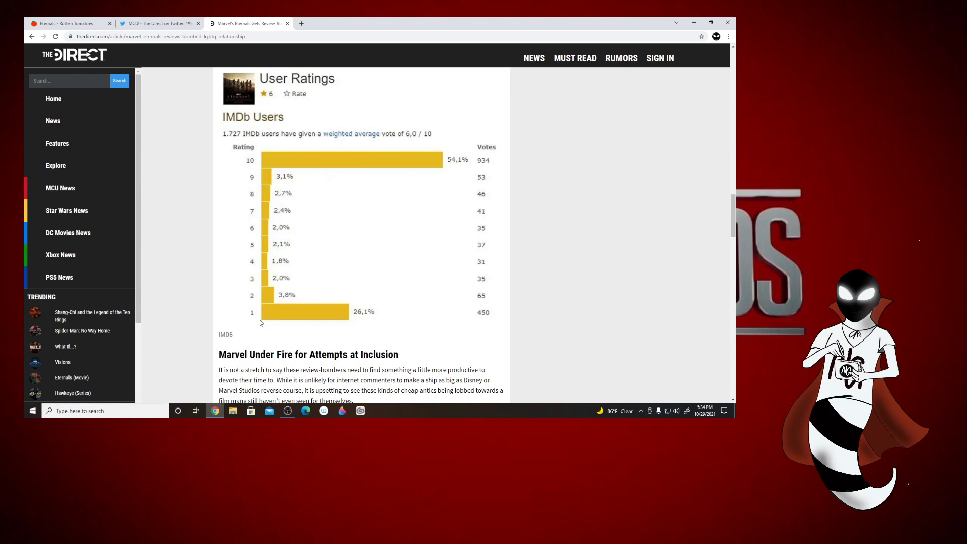
mouse_move(289, 157)
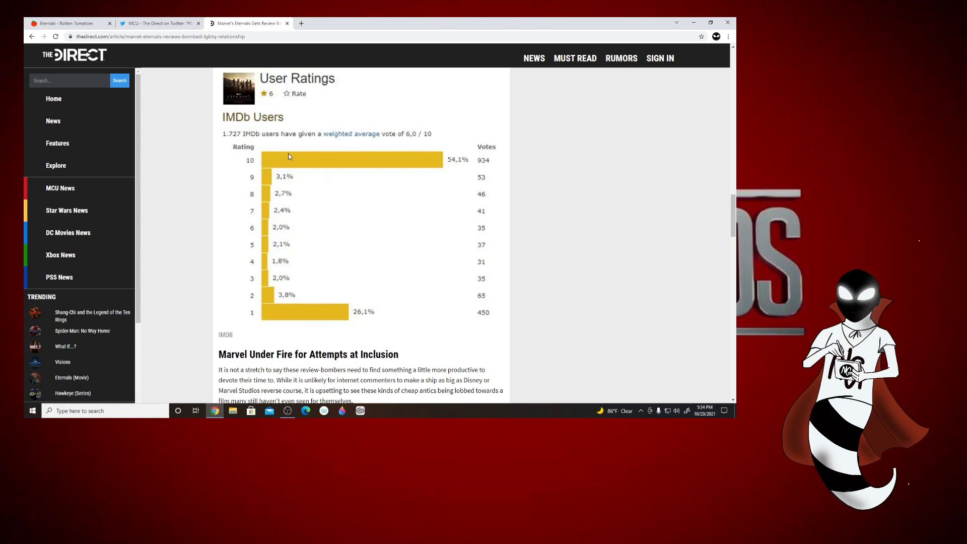
mouse_move(501, 150)
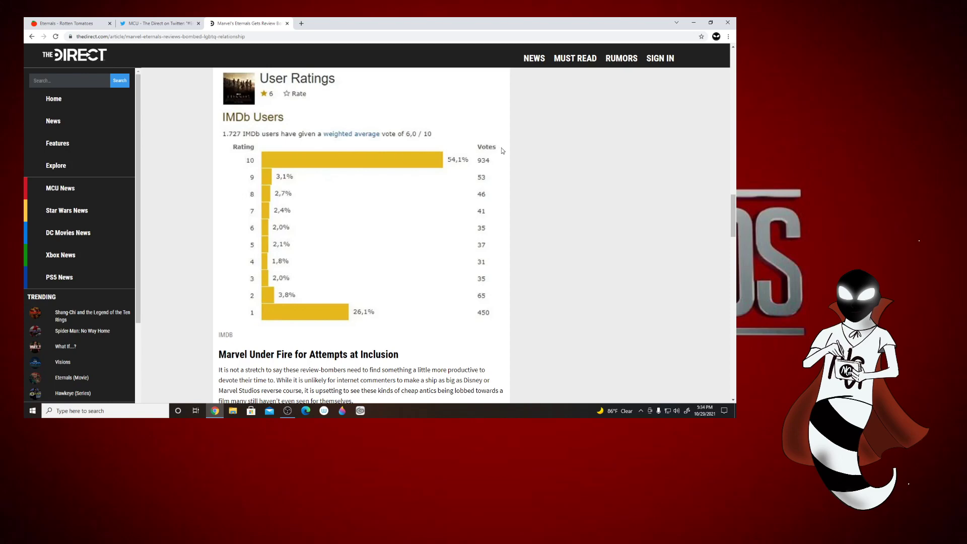
mouse_move(372, 158)
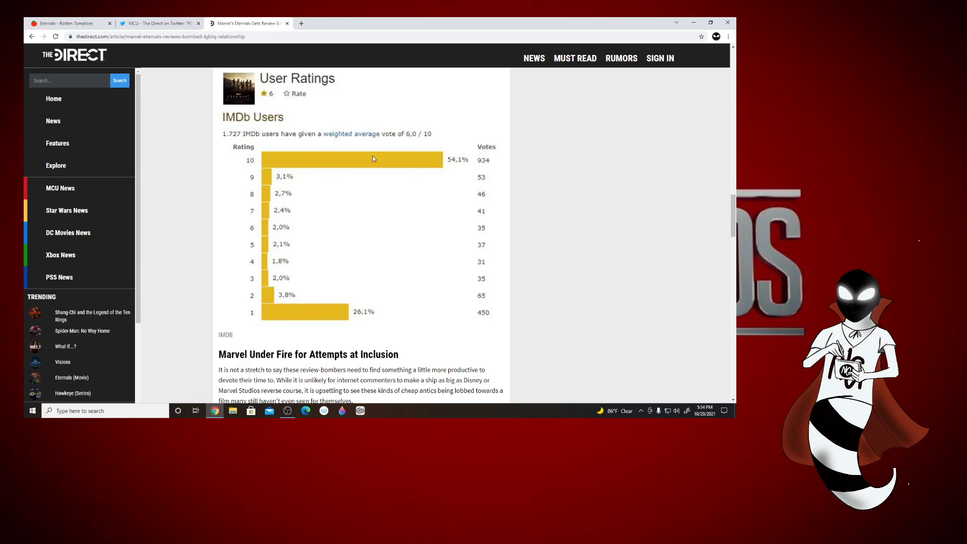
mouse_move(523, 304)
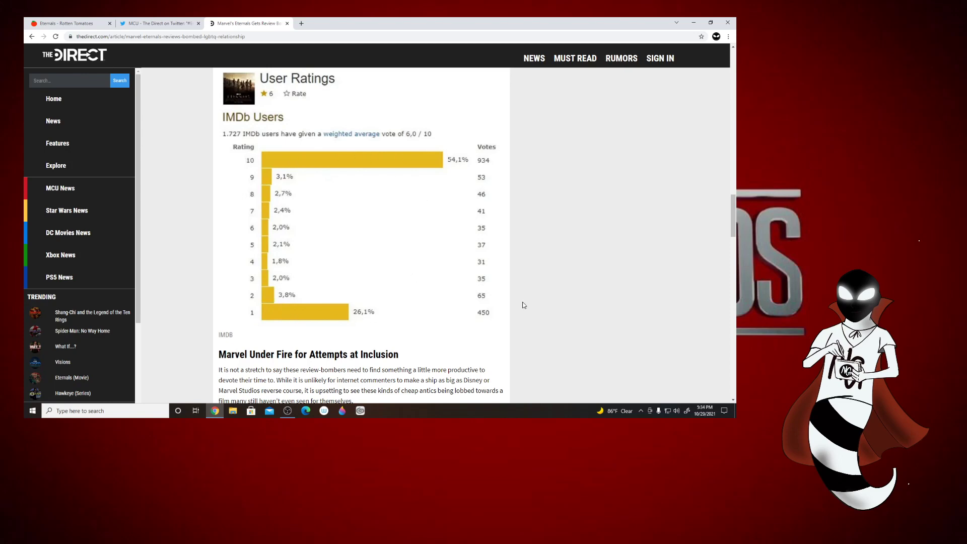
mouse_move(546, 289)
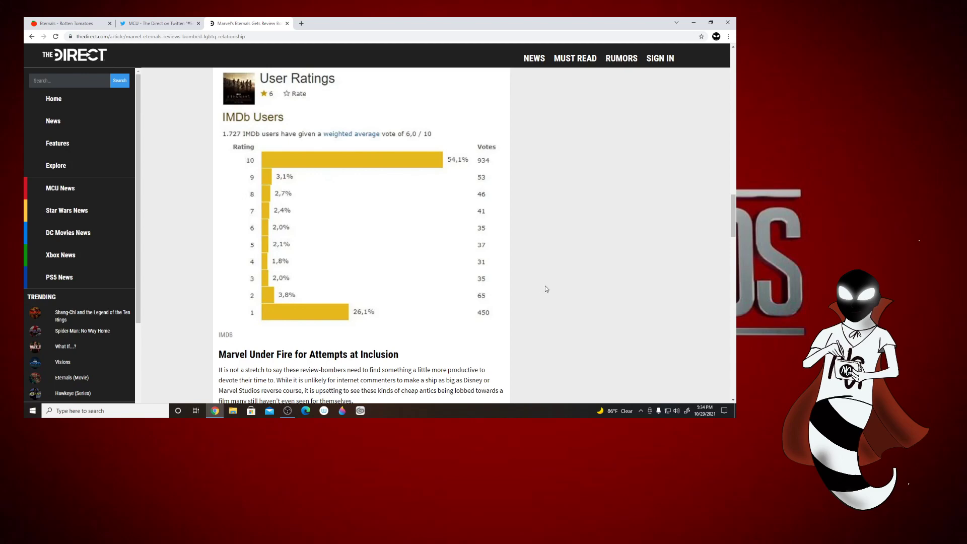
mouse_move(522, 288)
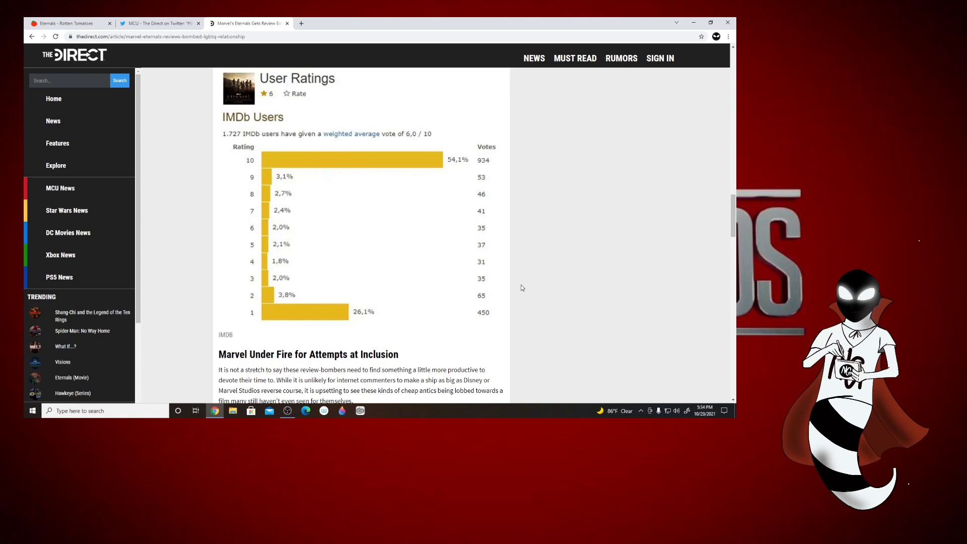
mouse_move(536, 301)
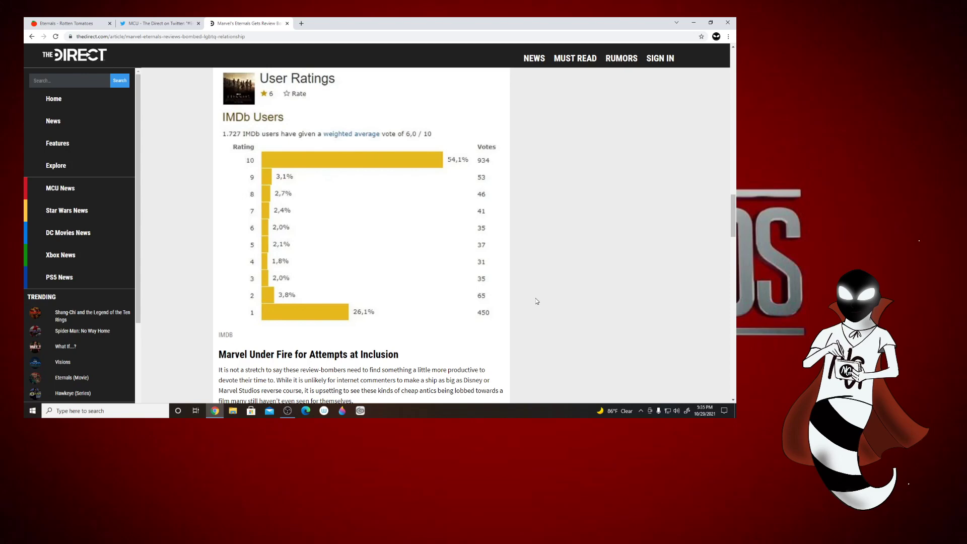
mouse_move(654, 244)
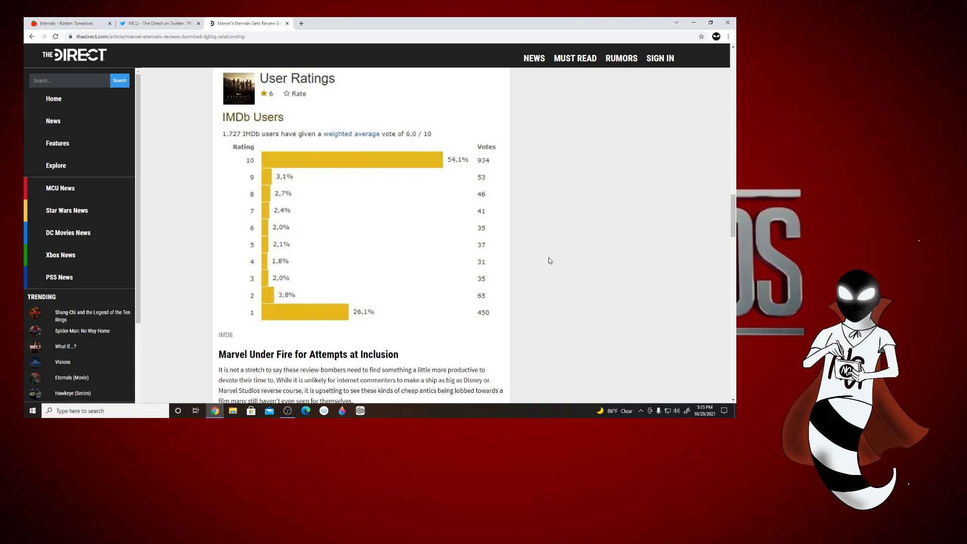
mouse_move(525, 268)
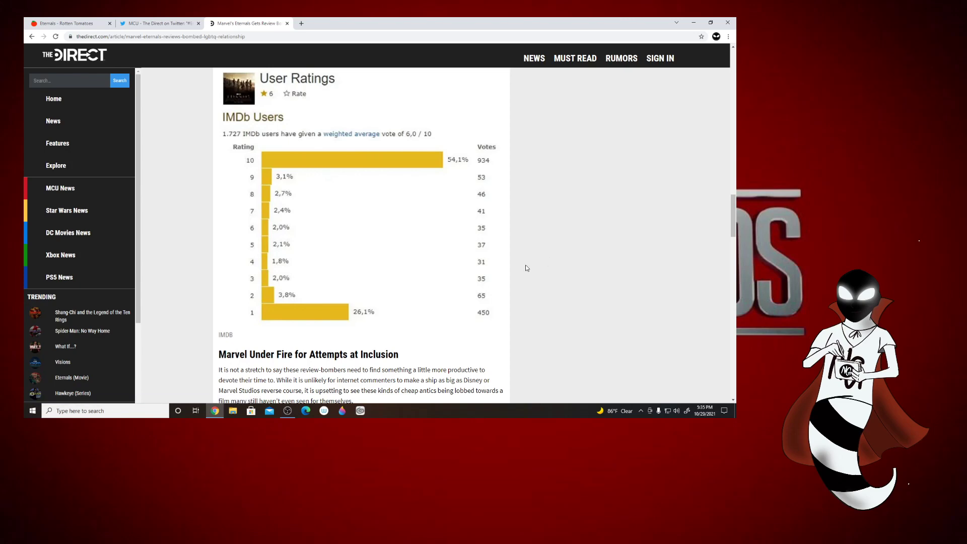
left_click(68, 23)
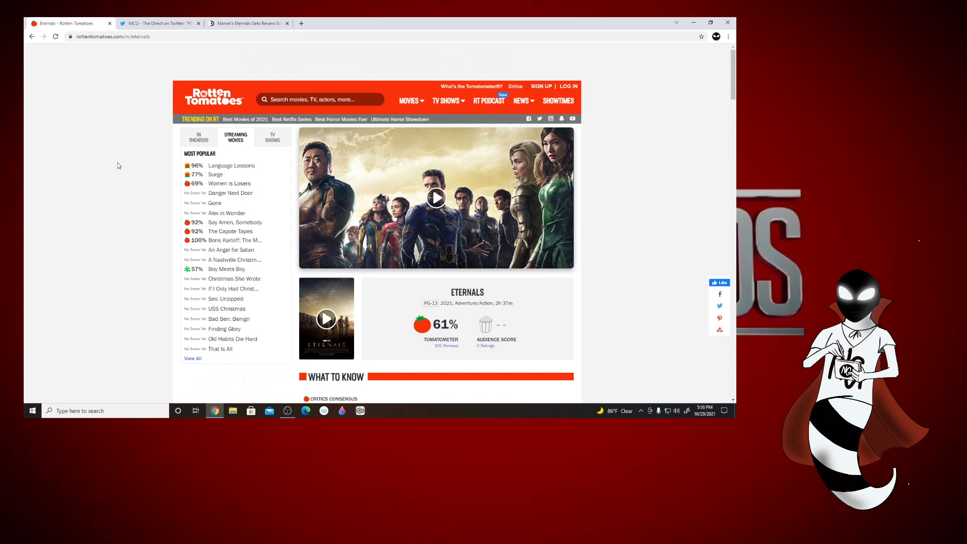
mouse_move(240, 240)
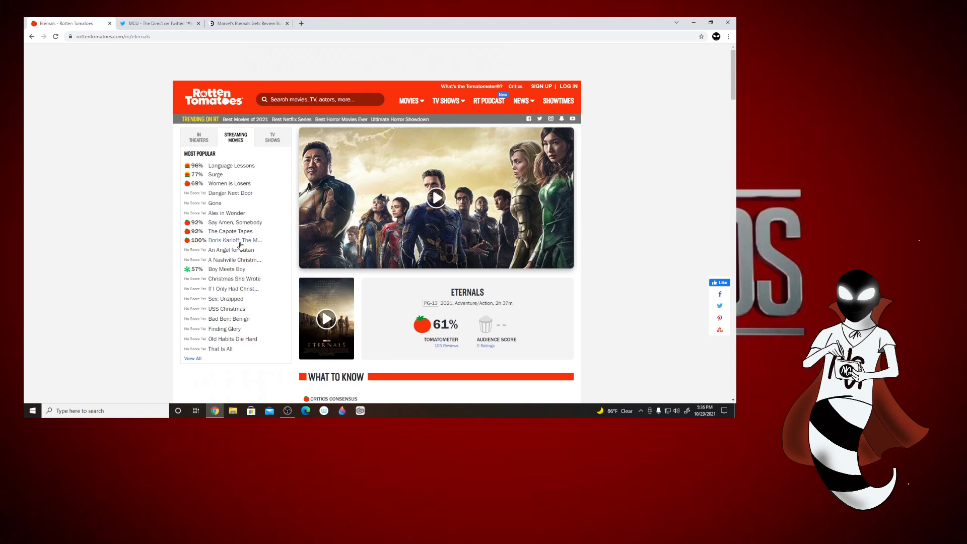